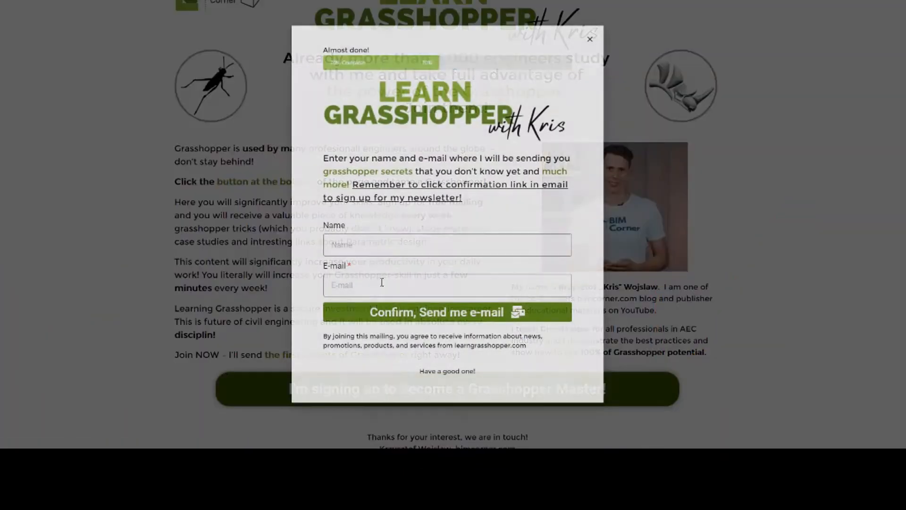
- Submit the Learn Grasshopper newsletter signup form via 'Confirm, Send me e-mail'
{"action": "left_click", "coordinate": [447, 311]}
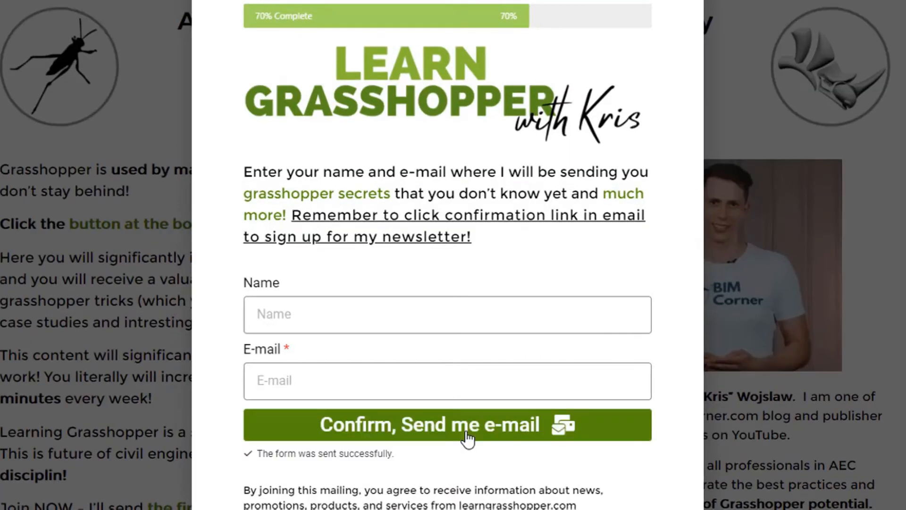
{"action": "left_click", "coordinate": [446, 424]}
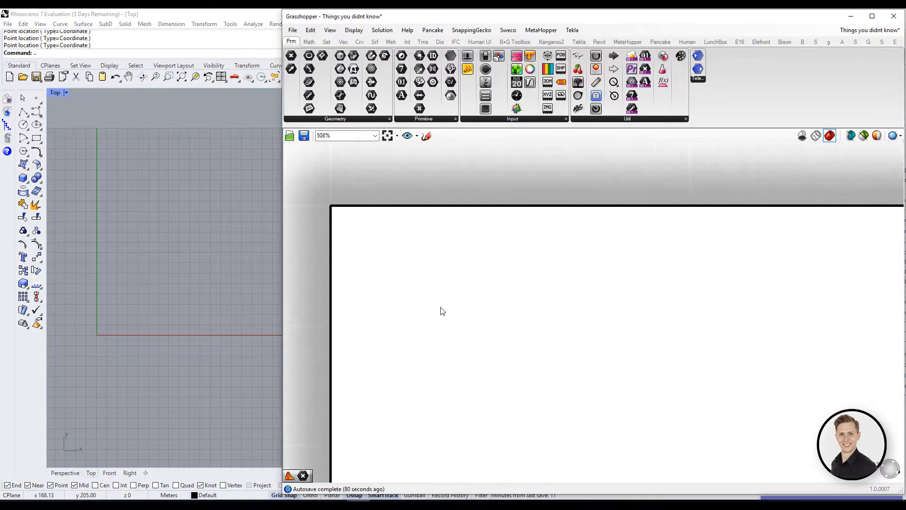
- Add a Point parameter holding multiple Rhino points and an Average component to average them
{"action": "type", "text": "poin"}
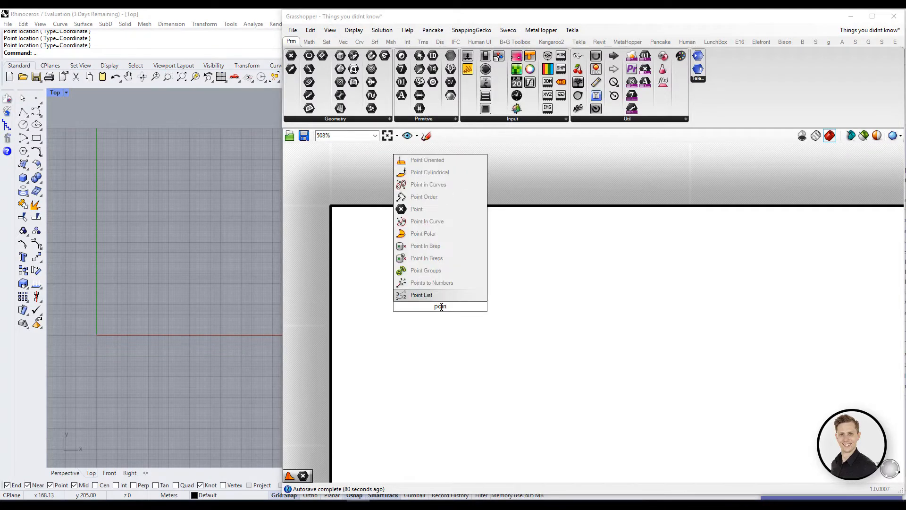
{"action": "left_click", "coordinate": [416, 208]}
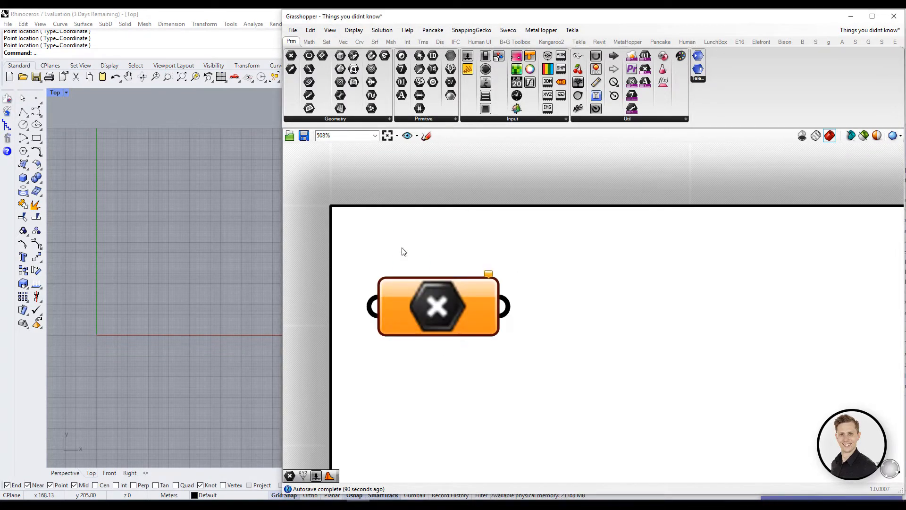
{"action": "scroll", "scroll_direction": "down", "scroll_amount": 3}
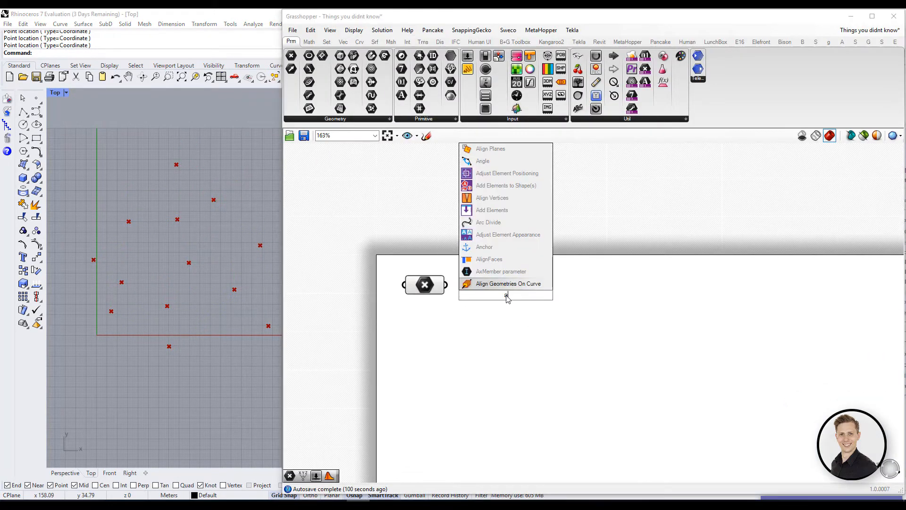
{"action": "type", "text": "av"}
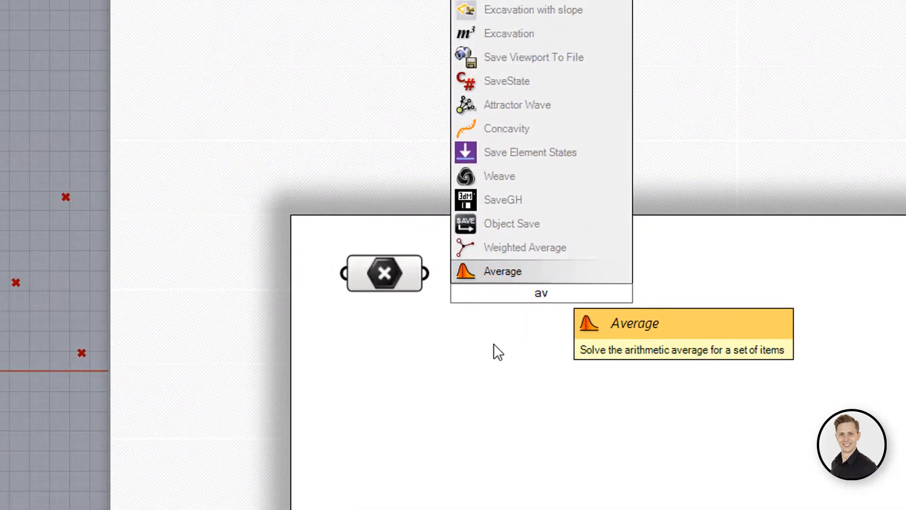
{"action": "left_click", "coordinate": [502, 271]}
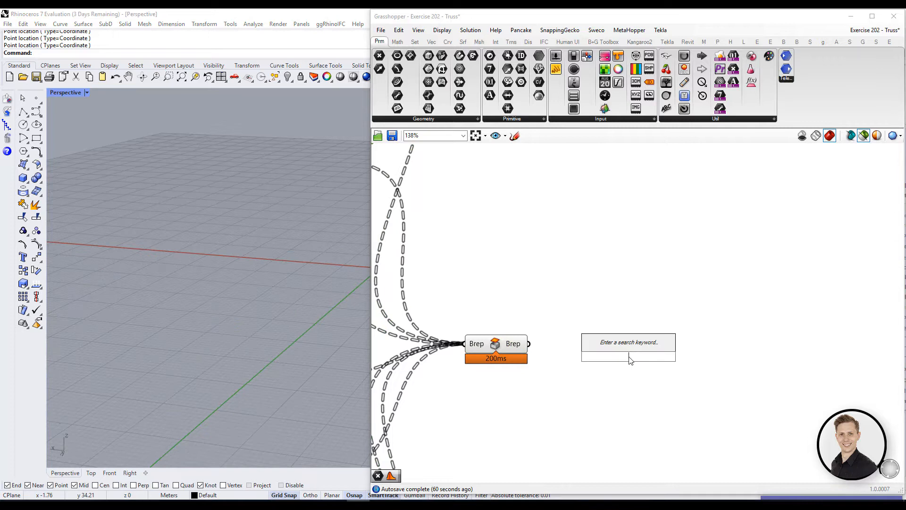
- Add Volume after the truss Brep and wire its Centroid output into a new Average component
{"action": "type", "text": "volum"}
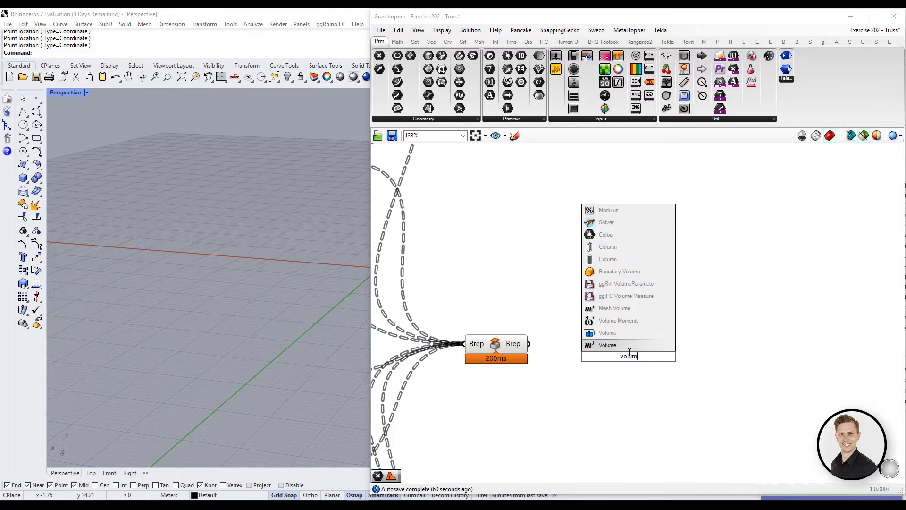
{"action": "mouse_move", "coordinate": [607, 344]}
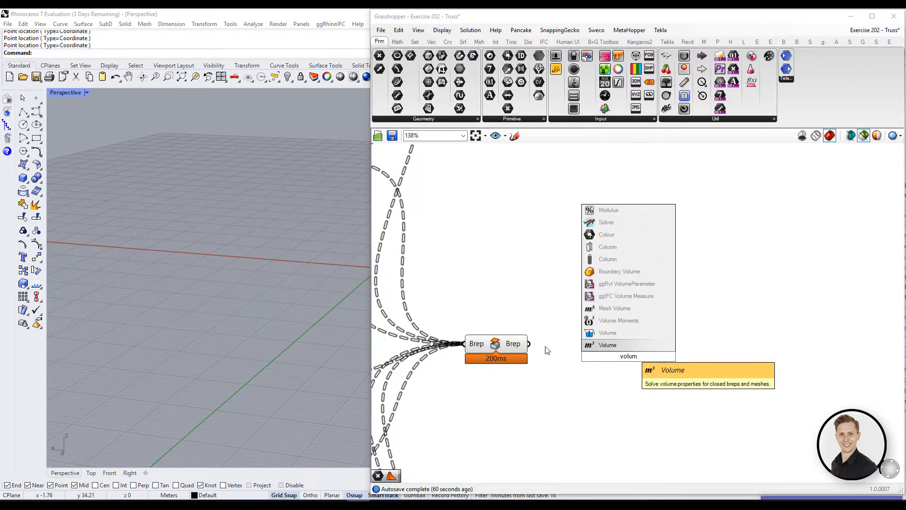
{"action": "left_click", "coordinate": [607, 345]}
{"action": "type", "text": "av"}
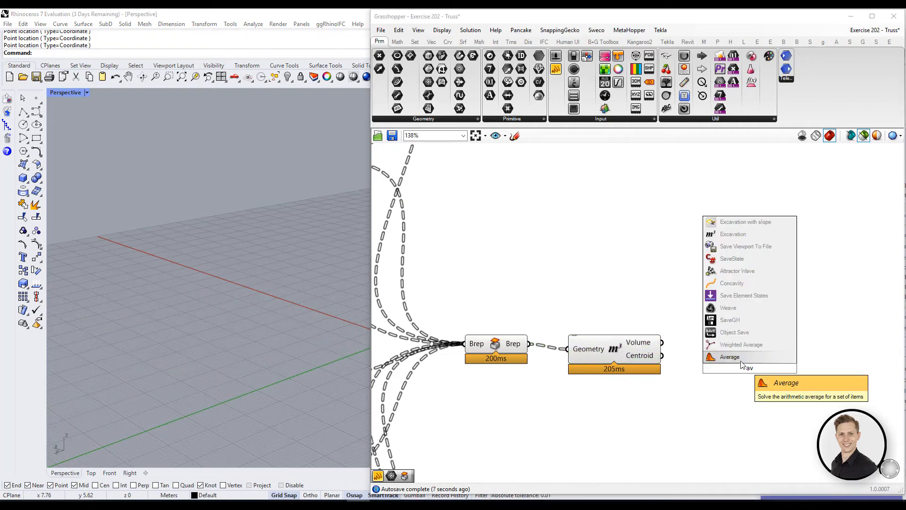
{"action": "left_click", "coordinate": [730, 357]}
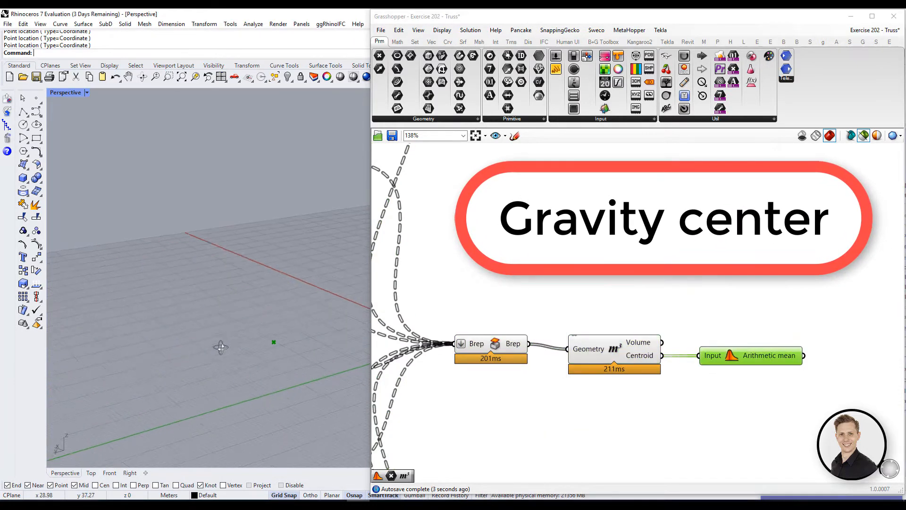
{"action": "left_click", "coordinate": [591, 348]}
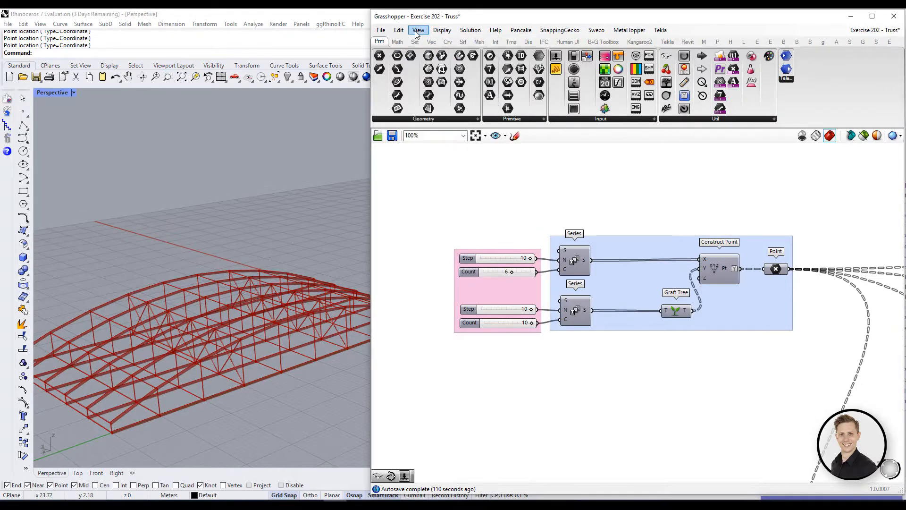
- Show the Remote Control Panel, adjust Step and raise the truss Height slider to 70.8
{"action": "left_click", "coordinate": [419, 30]}
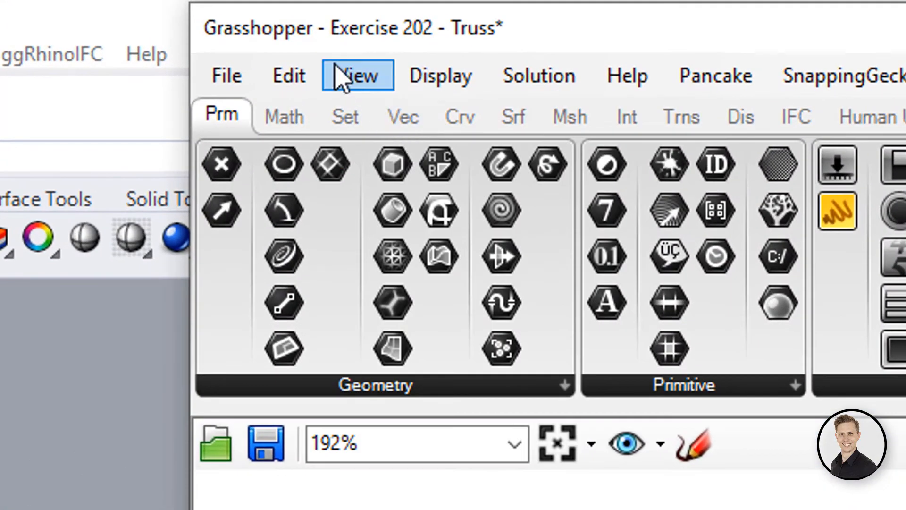
{"action": "left_click", "coordinate": [356, 75]}
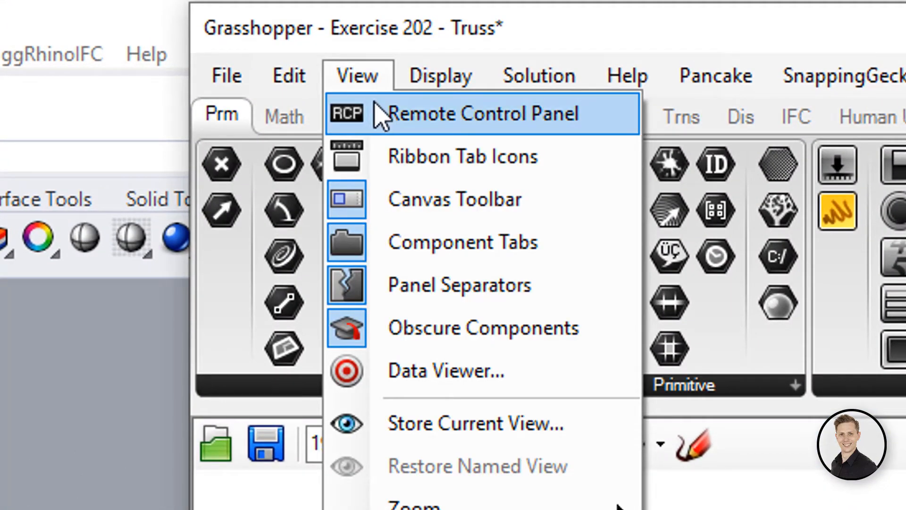
{"action": "left_click", "coordinate": [483, 114]}
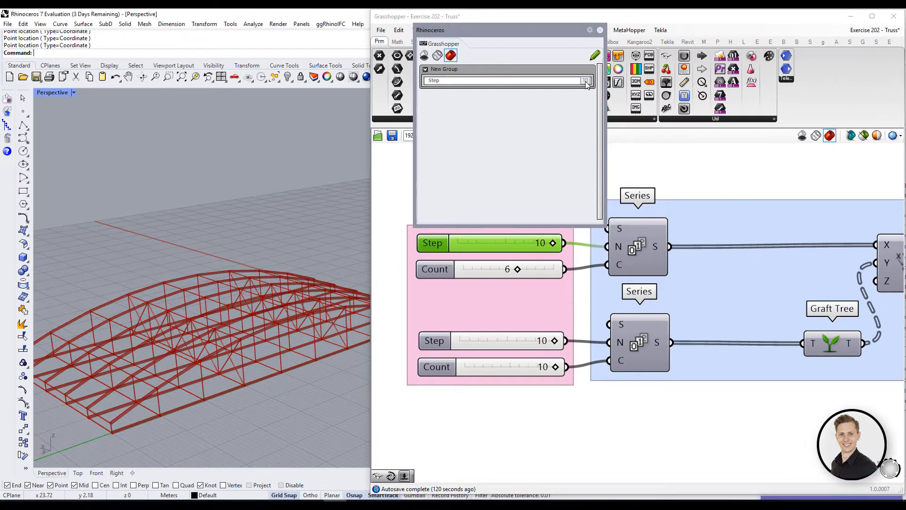
{"action": "left_click_drag", "start_coordinate": [552, 243], "coordinate": [540, 242]}
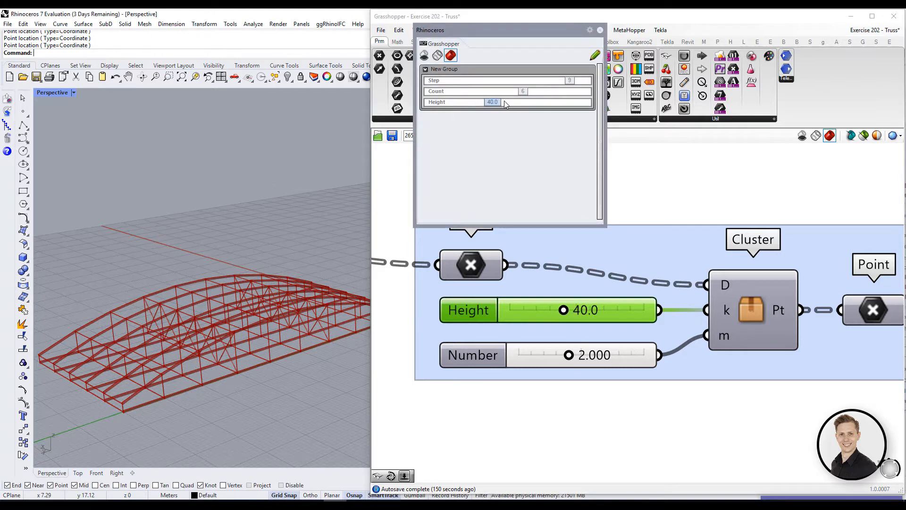
{"action": "left_click_drag", "start_coordinate": [563, 309], "coordinate": [604, 310]}
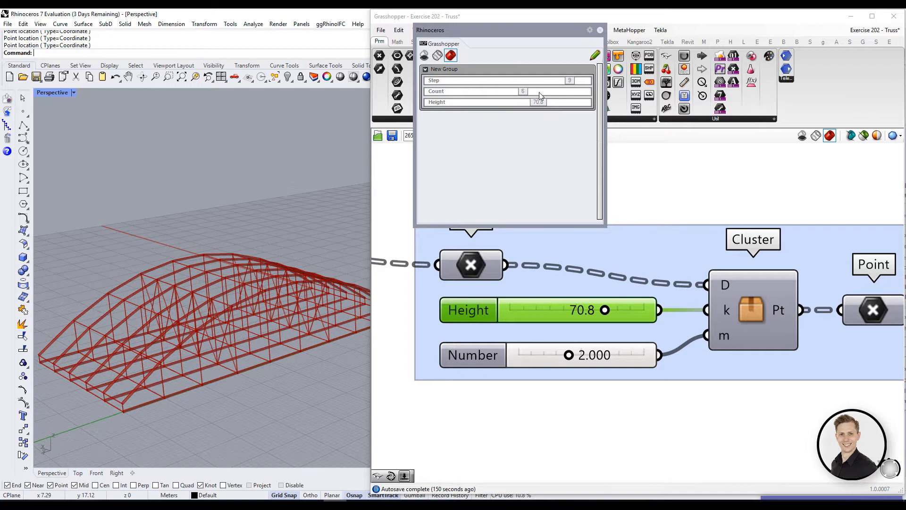
{"action": "type", "text": "8"}
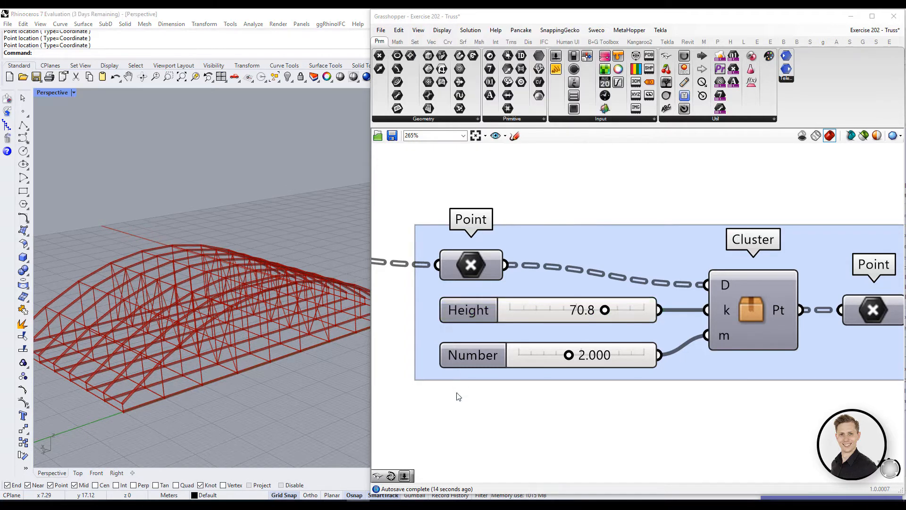
- Rename a slider to 'Height 2', publish it to the Remote Control Panel and set it to 2.698 there
{"action": "right_click", "coordinate": [472, 354]}
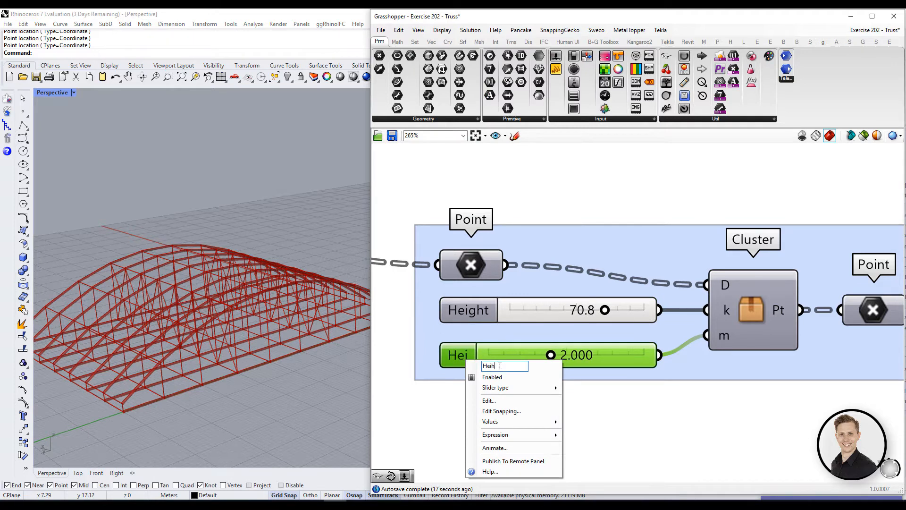
{"action": "type", "text": "Height 2"}
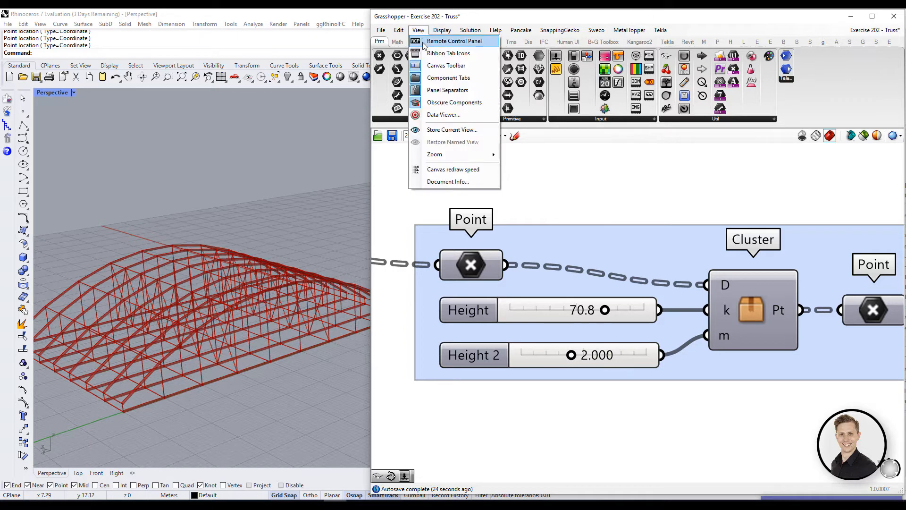
{"action": "left_click", "coordinate": [454, 40]}
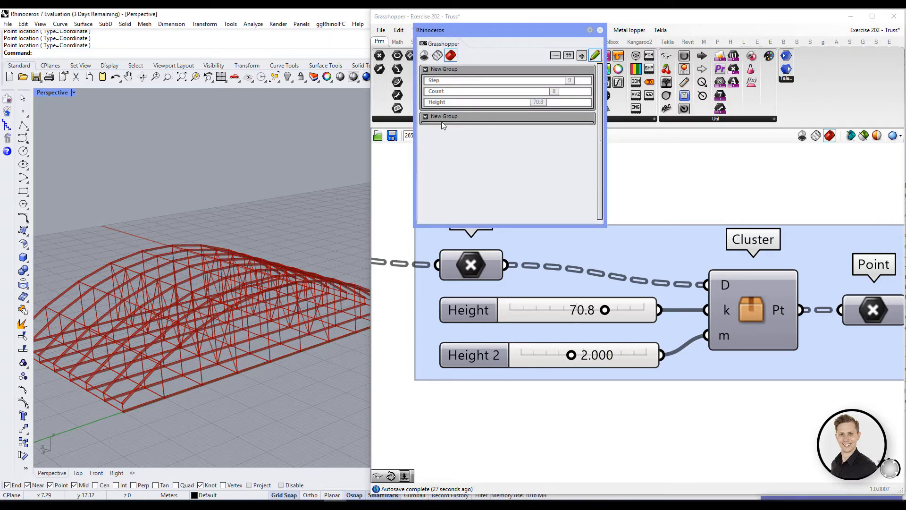
{"action": "double_click", "coordinate": [444, 116]}
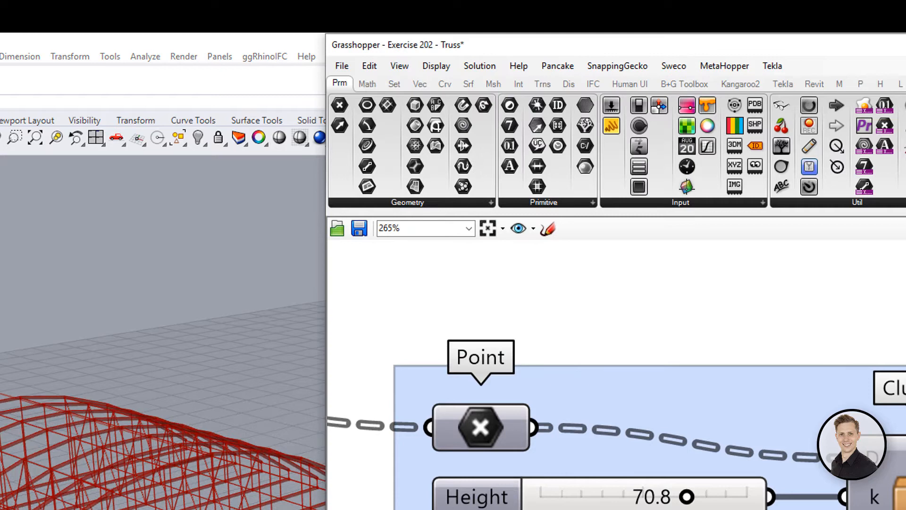
{"action": "left_click", "coordinate": [399, 65]}
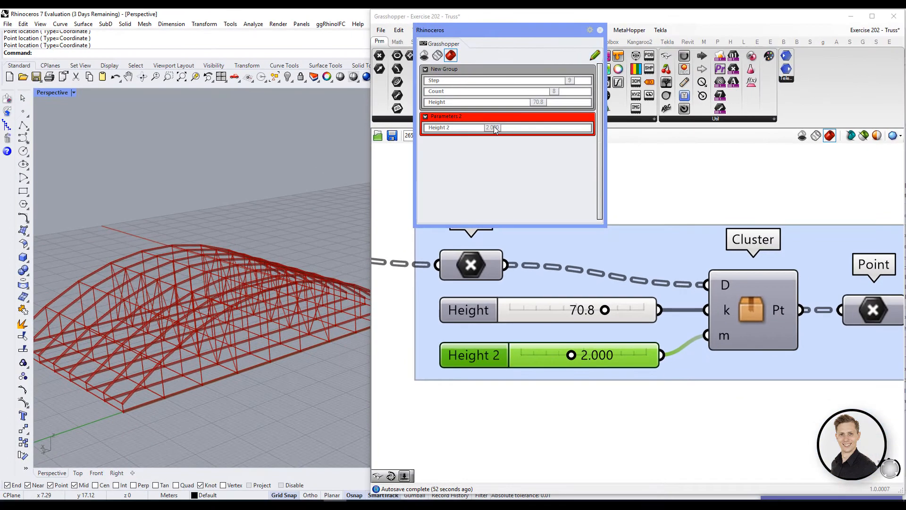
{"action": "type", "text": "2.698"}
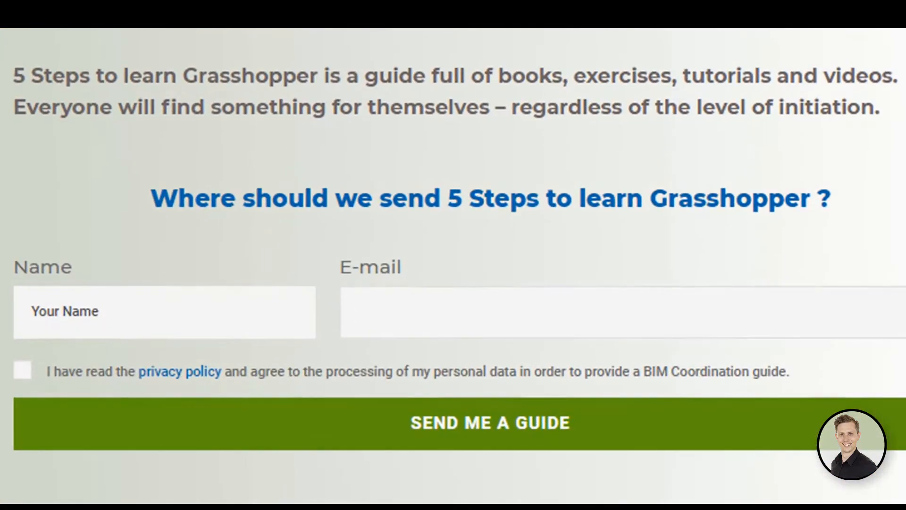
- Tick the privacy policy checkbox and send the 5 Steps guide request
{"action": "left_click", "coordinate": [489, 422]}
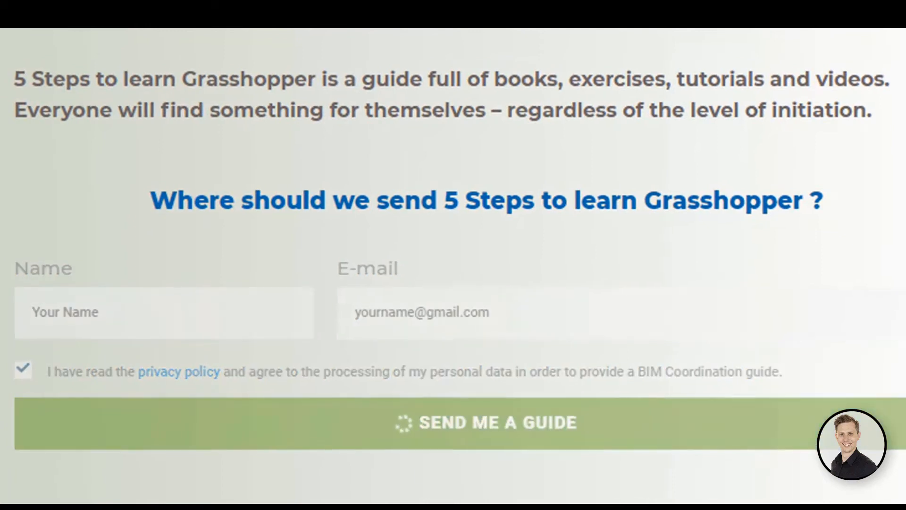
{"action": "left_click", "coordinate": [485, 422]}
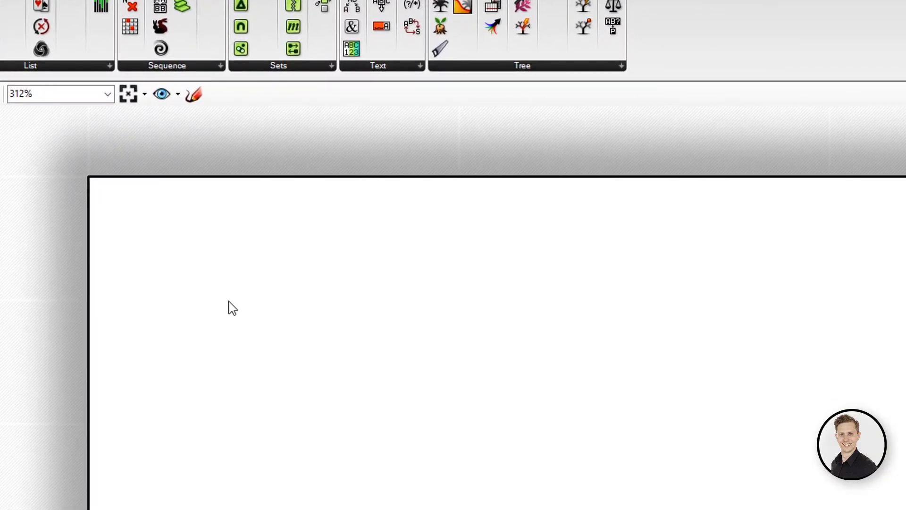
- Assign the List Item component a short alias from its Sets-tab icon and commit the change
{"action": "type", "text": "W"}
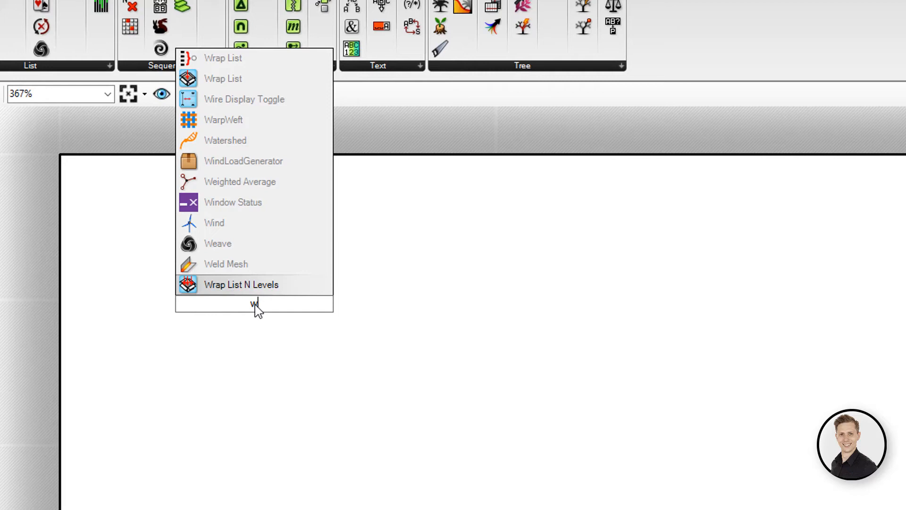
{"action": "type", "text": "ea"}
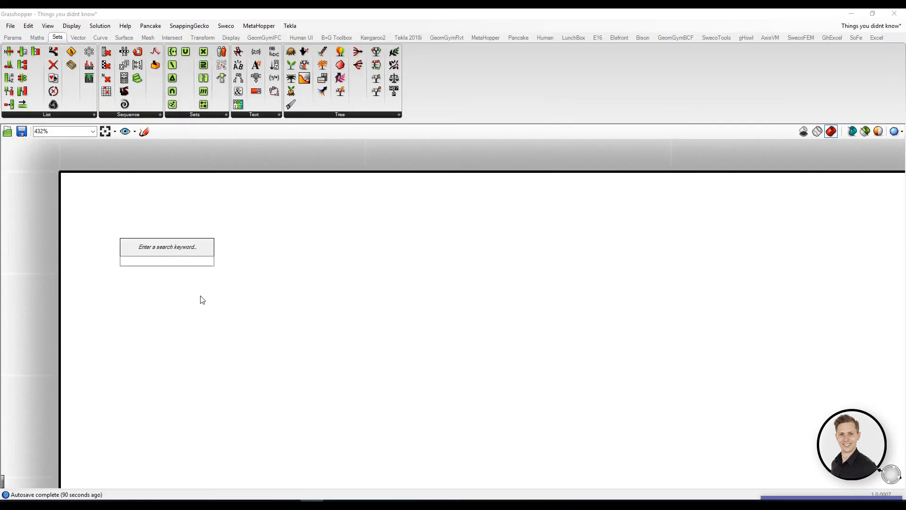
{"action": "type", "text": "lis"}
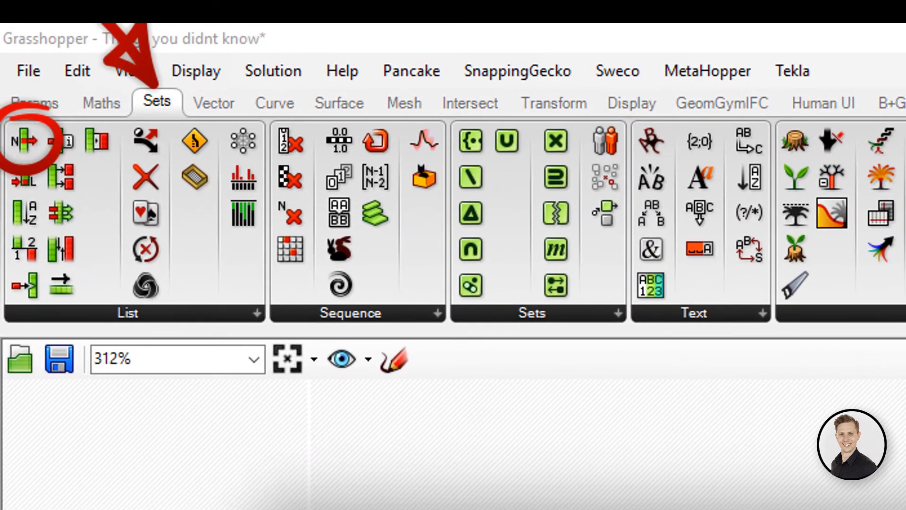
{"action": "right_click", "coordinate": [23, 142]}
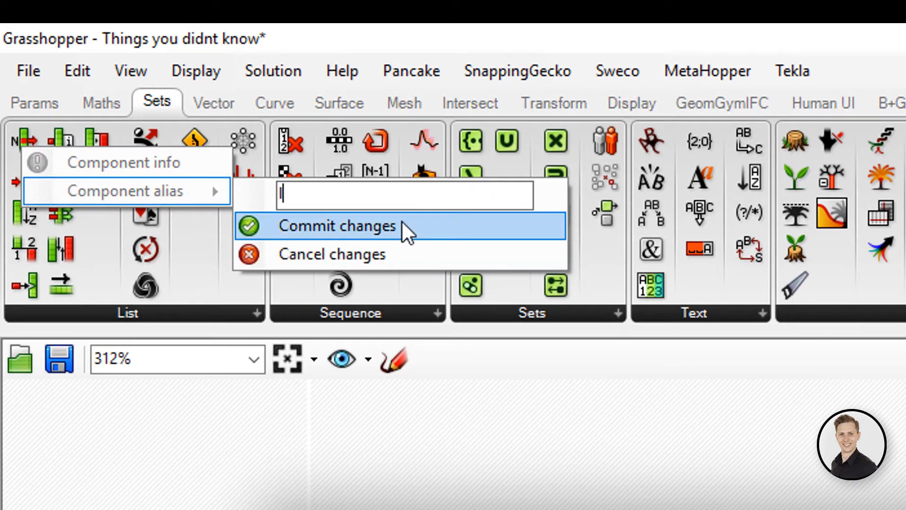
{"action": "left_click", "coordinate": [338, 225]}
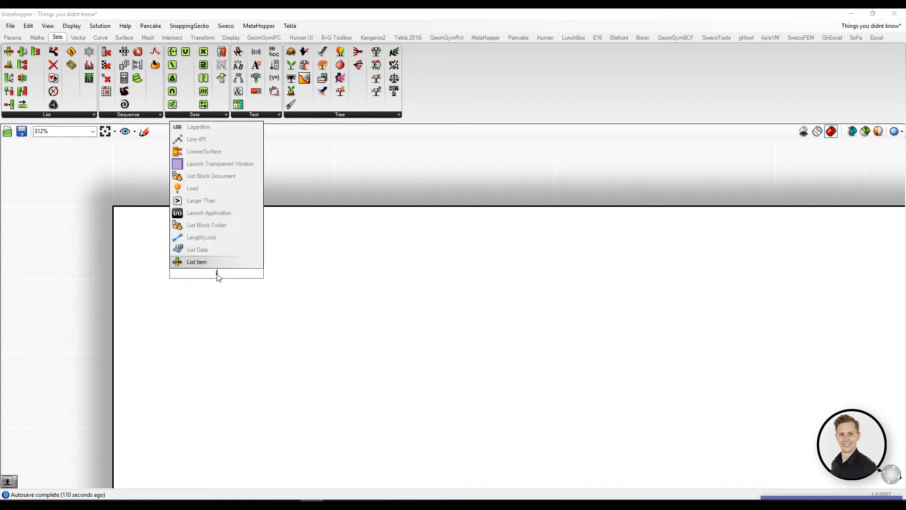
- Place a List Item component on the canvas using the new alias, then search 'cur' for another component
{"action": "left_click", "coordinate": [197, 262]}
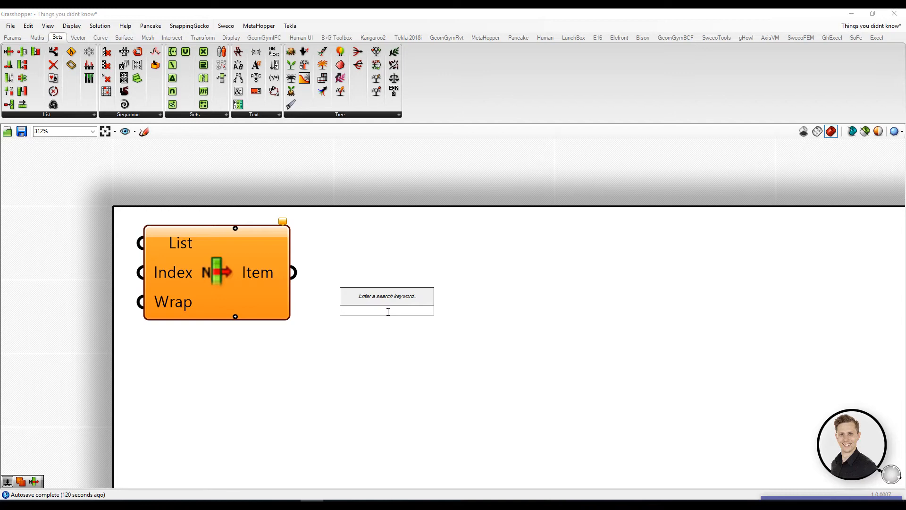
{"action": "type", "text": "cur"}
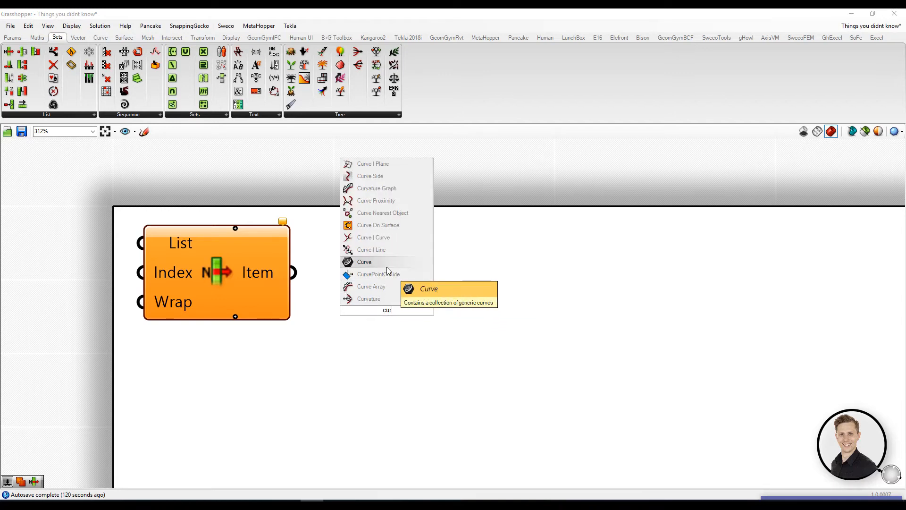
{"action": "mouse_move", "coordinate": [379, 274]}
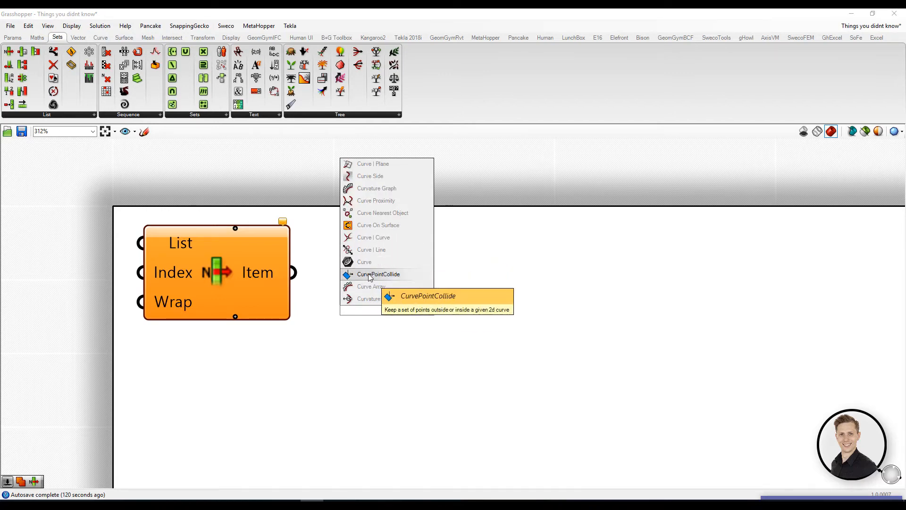
{"action": "left_click", "coordinate": [379, 273]}
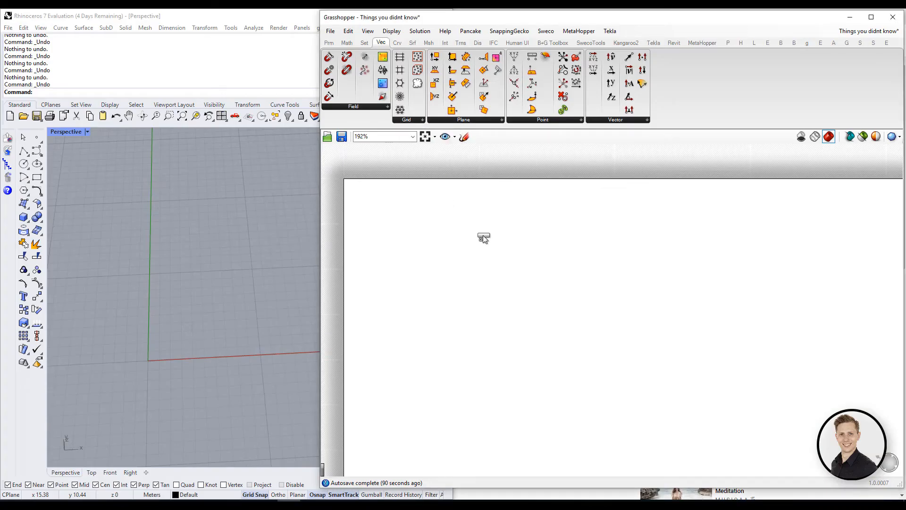
- Connect the Square grid's Points into an Explode Tree and match its outputs to the branches
{"action": "left_click", "coordinate": [482, 237]}
{"action": "type", "text": "explo"}
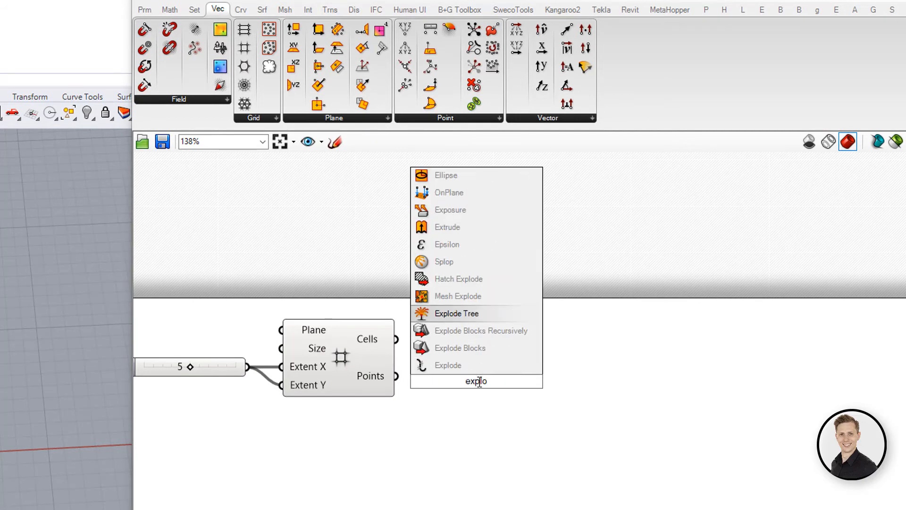
{"action": "left_click", "coordinate": [455, 314]}
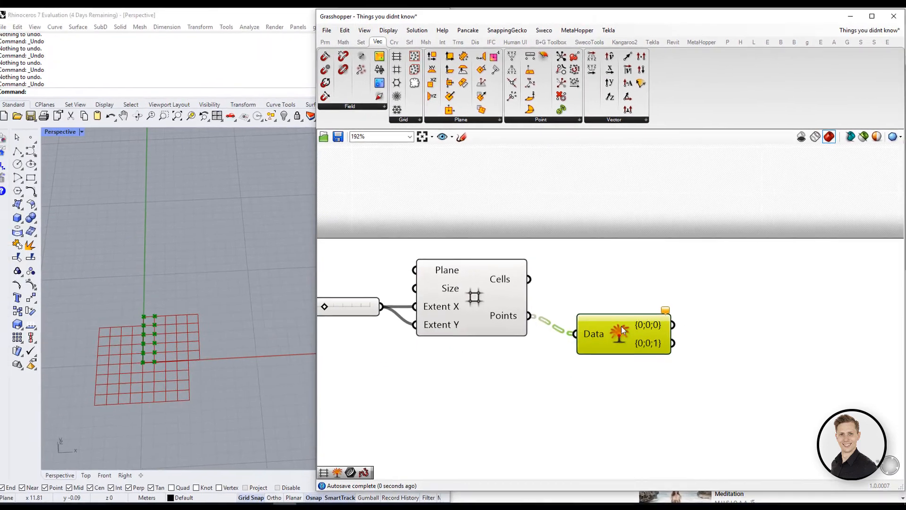
{"action": "right_click", "coordinate": [622, 333]}
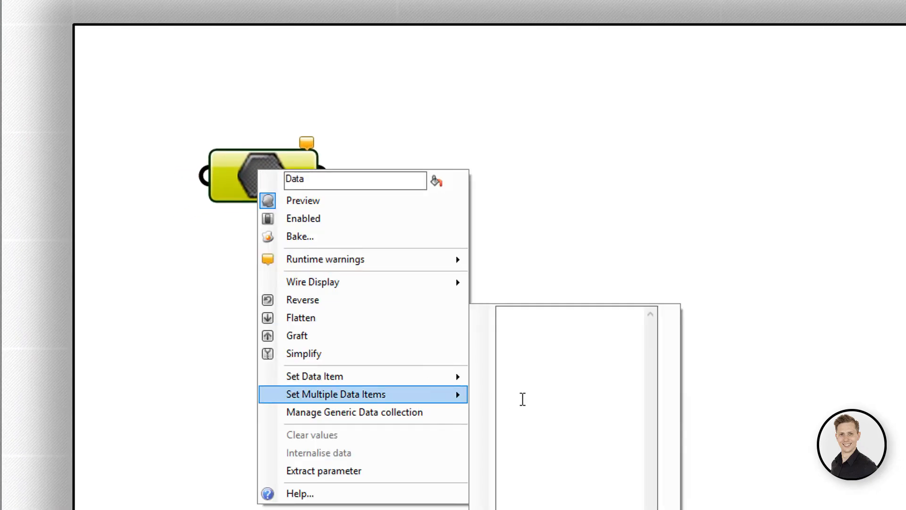
- Set data items 10 and 20, gather them with Entwine into a Panel, then place Combine Data
{"action": "type", "text": "10"}
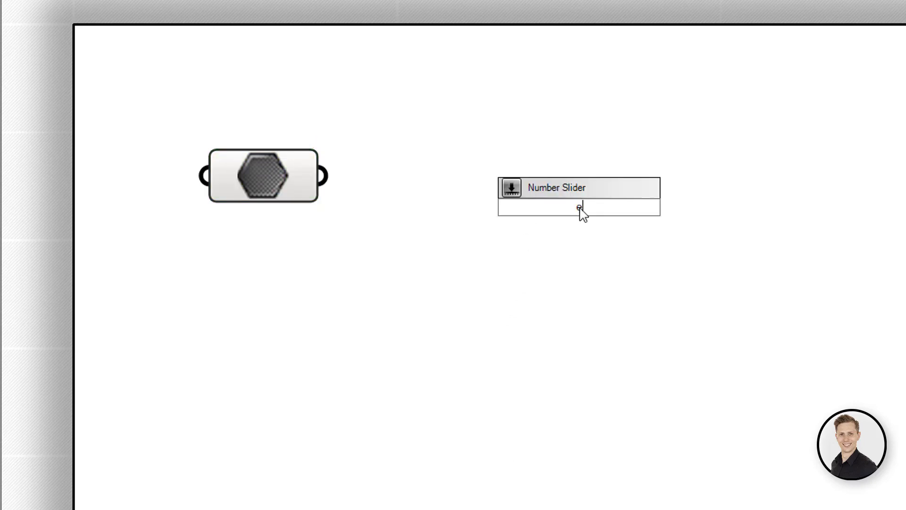
{"action": "type", "text": "ent"}
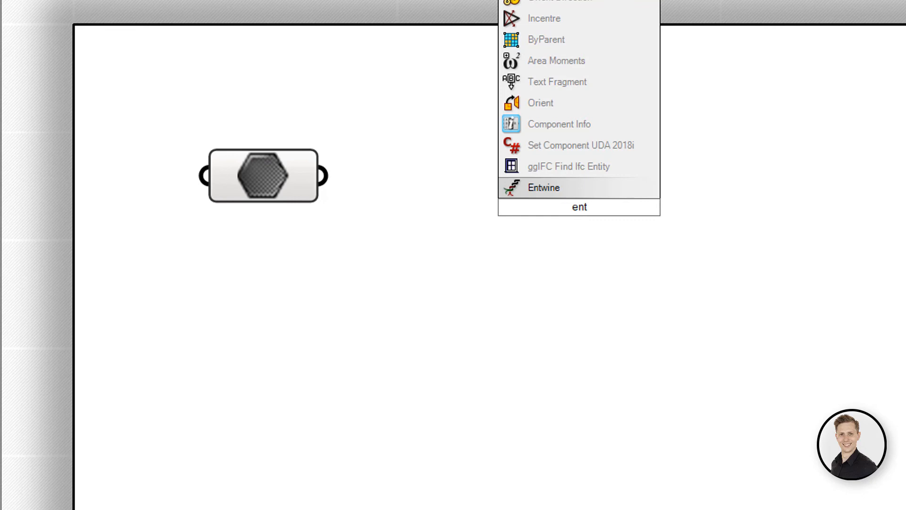
{"action": "left_click", "coordinate": [544, 187]}
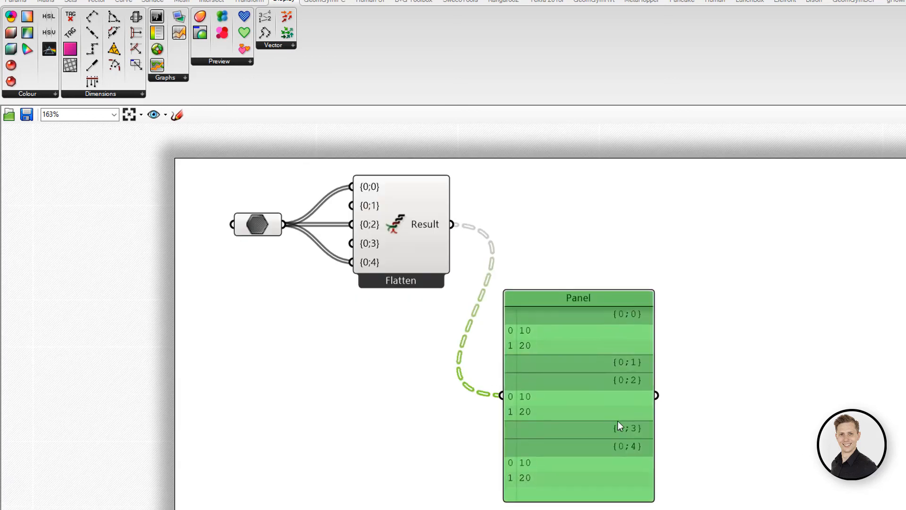
{"action": "type", "text": "combi"}
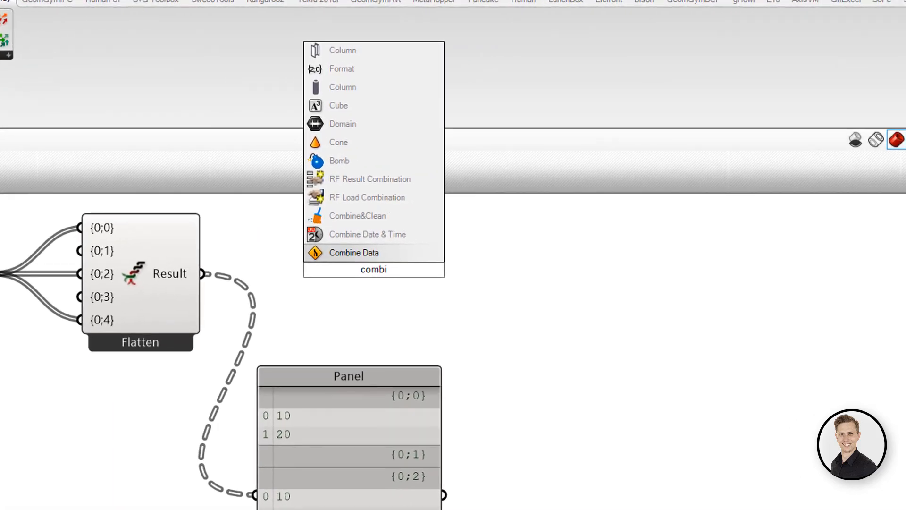
{"action": "left_click", "coordinate": [353, 253]}
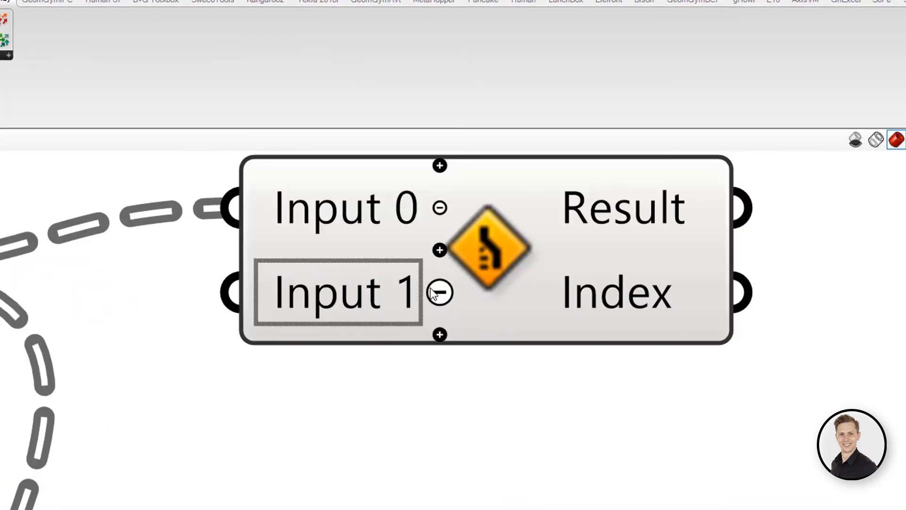